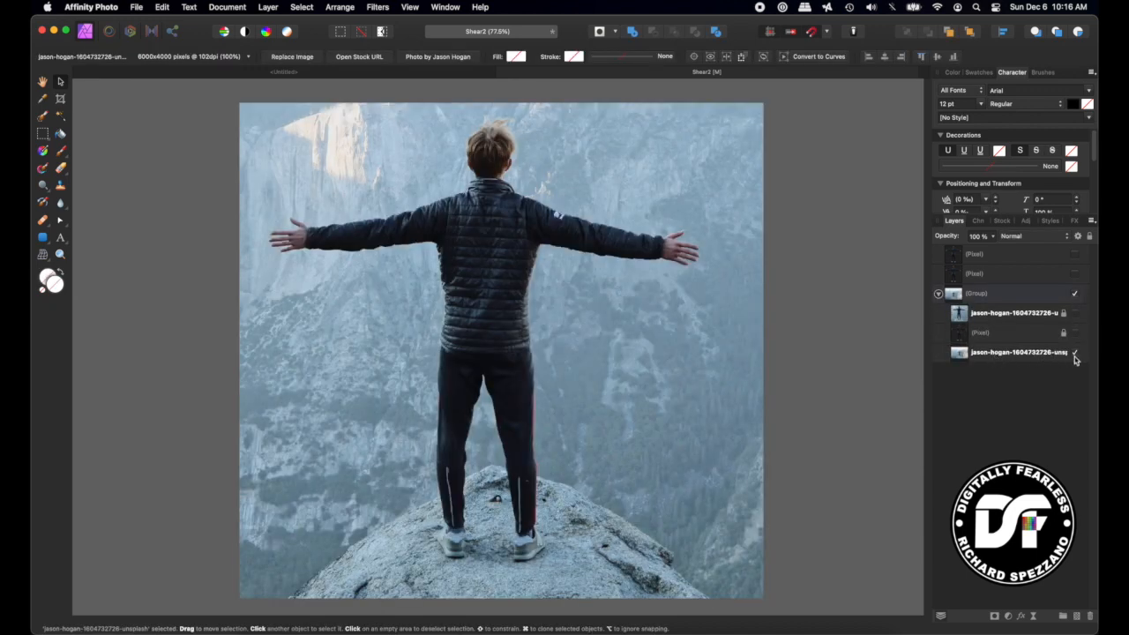
mouse_move(1074, 354)
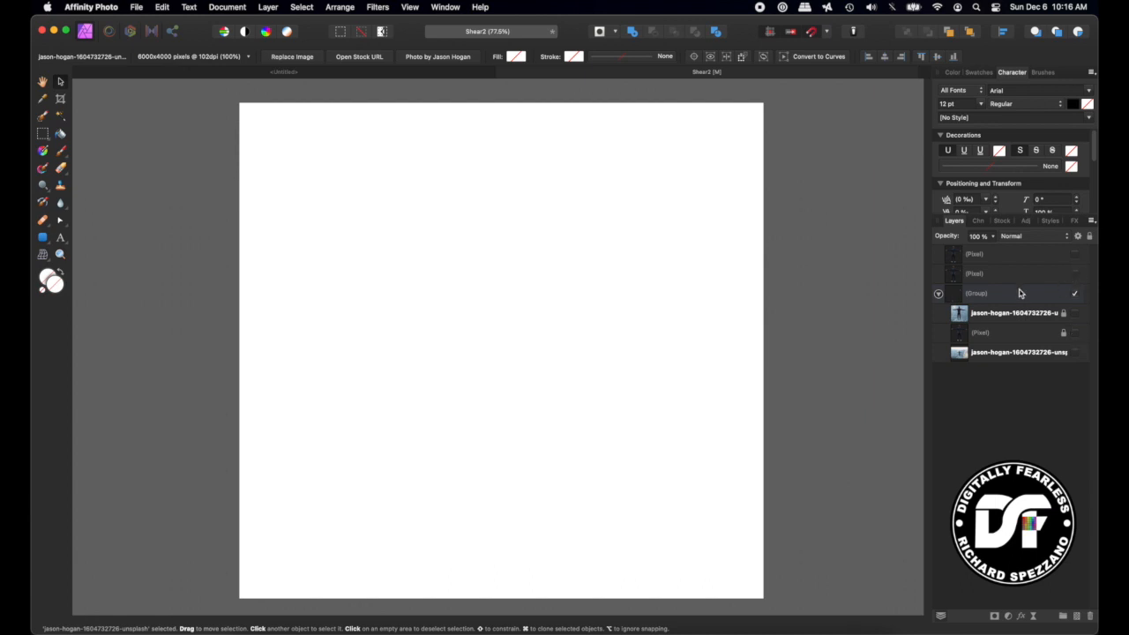
Step: Turn on the cut-out man's layer so he shows on a white canvas
click(1074, 254)
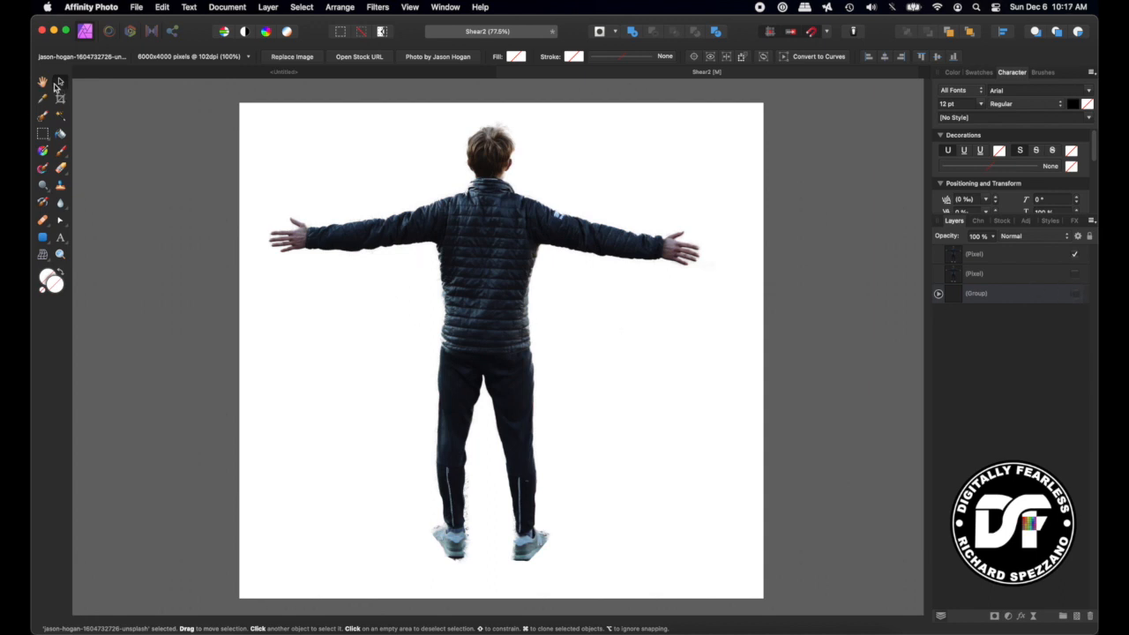
mouse_move(53, 88)
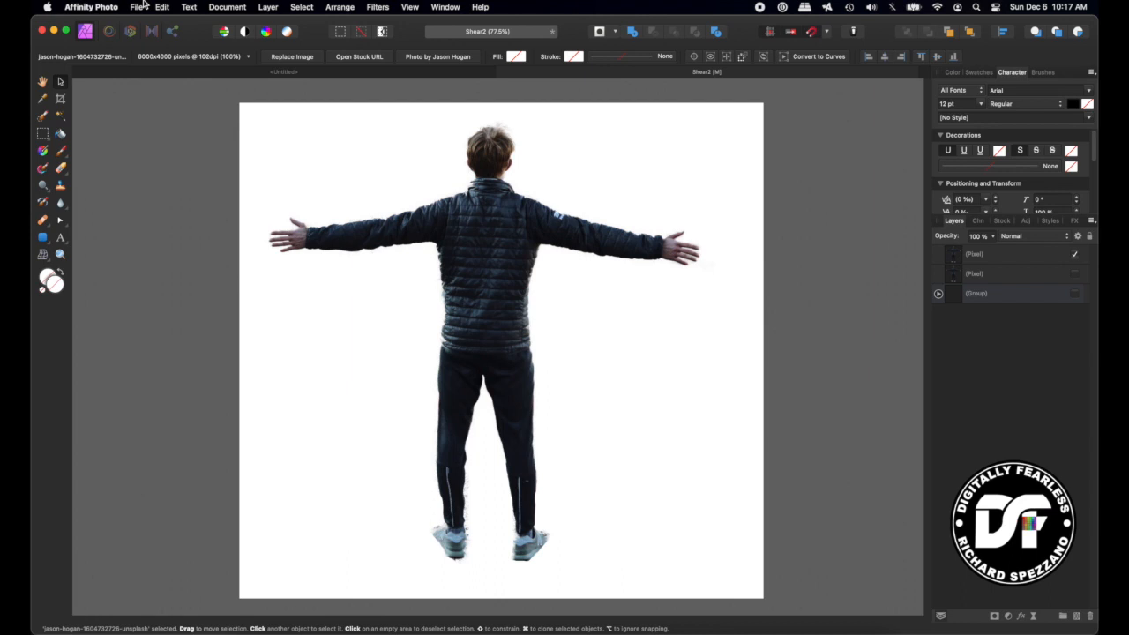
mouse_move(44, 77)
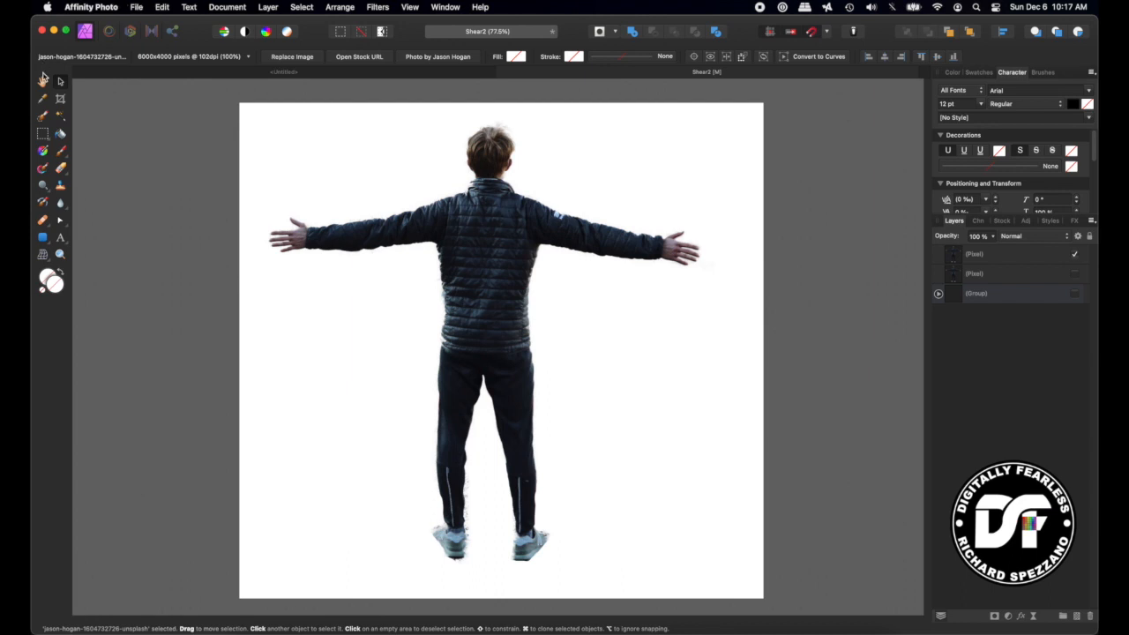
mouse_move(59, 82)
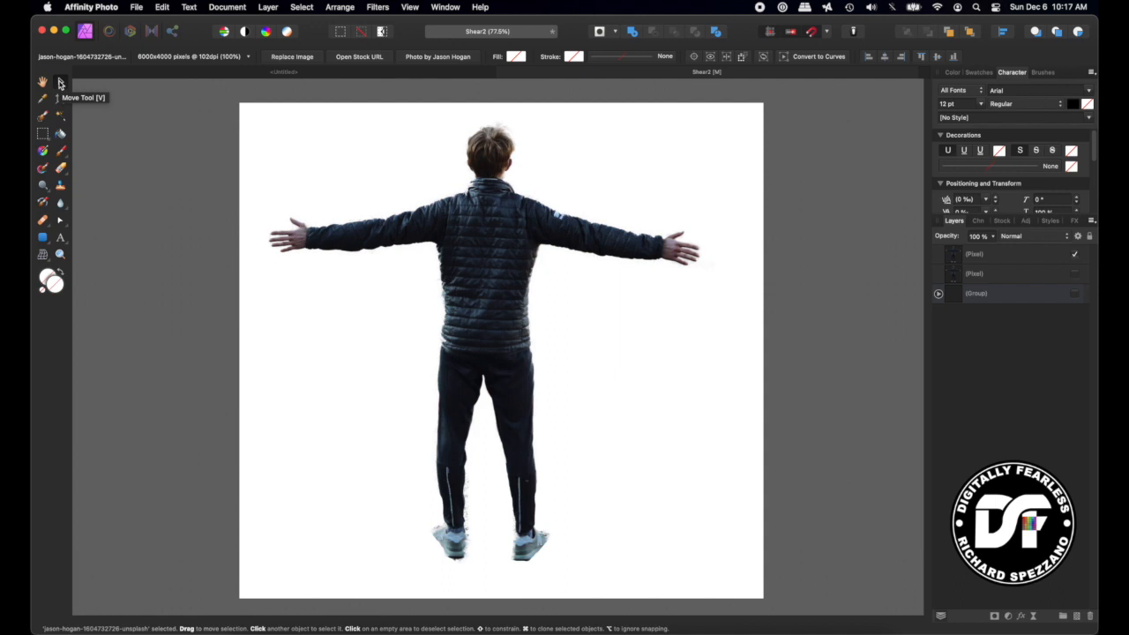
mouse_move(62, 83)
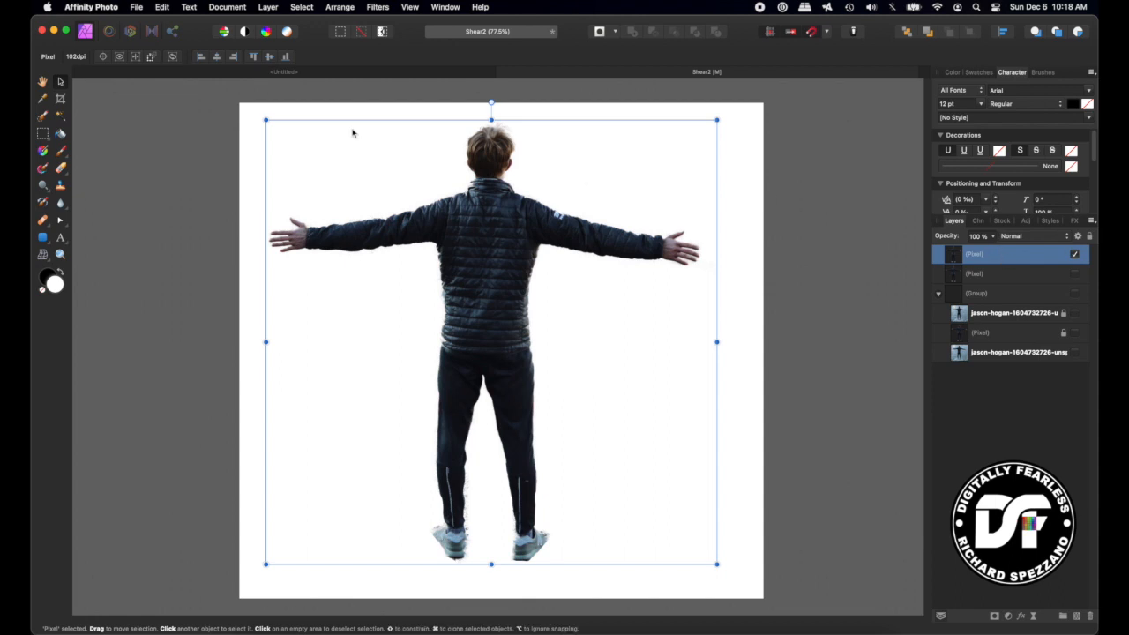
Step: Open Filters > Distort > Shear, move the dialog off the figure, then try a tilt and undo it
click(377, 7)
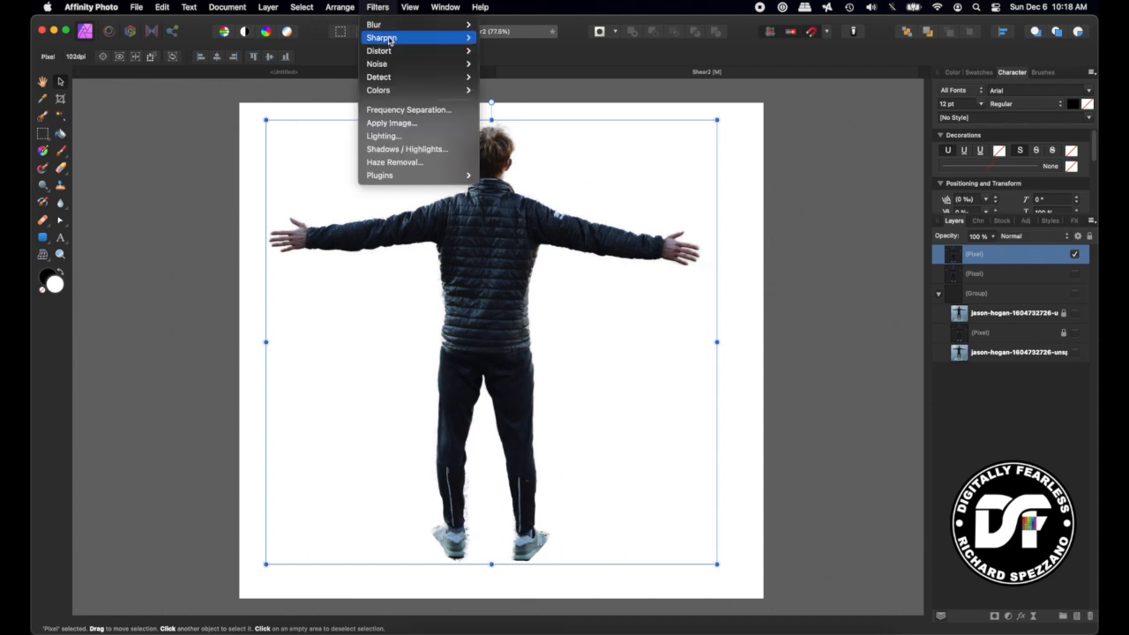
mouse_move(380, 51)
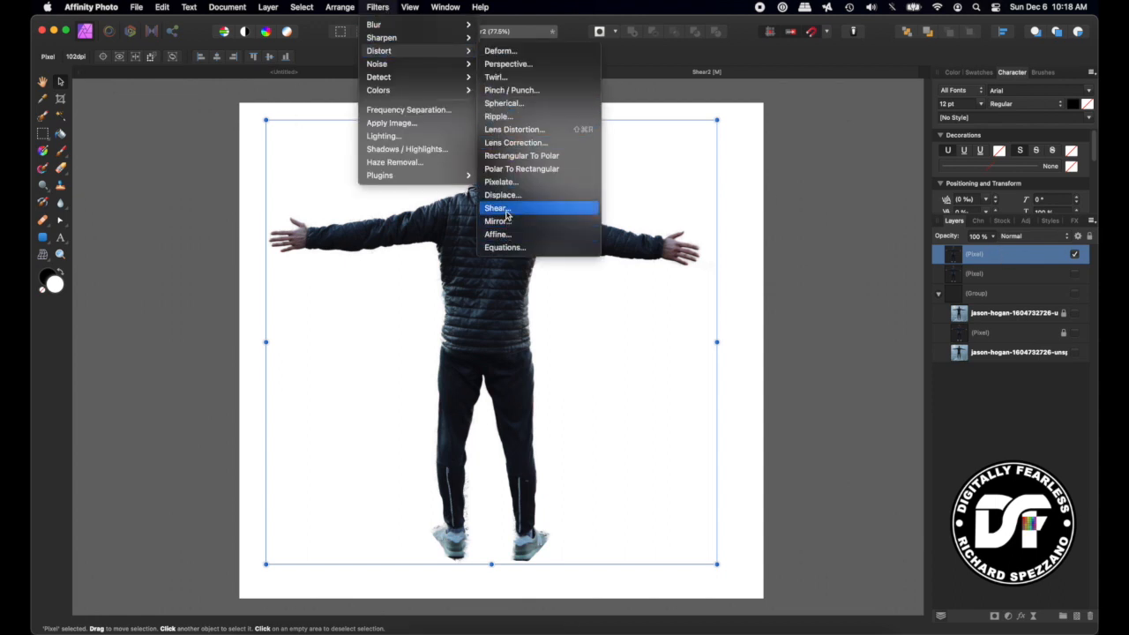
click(495, 208)
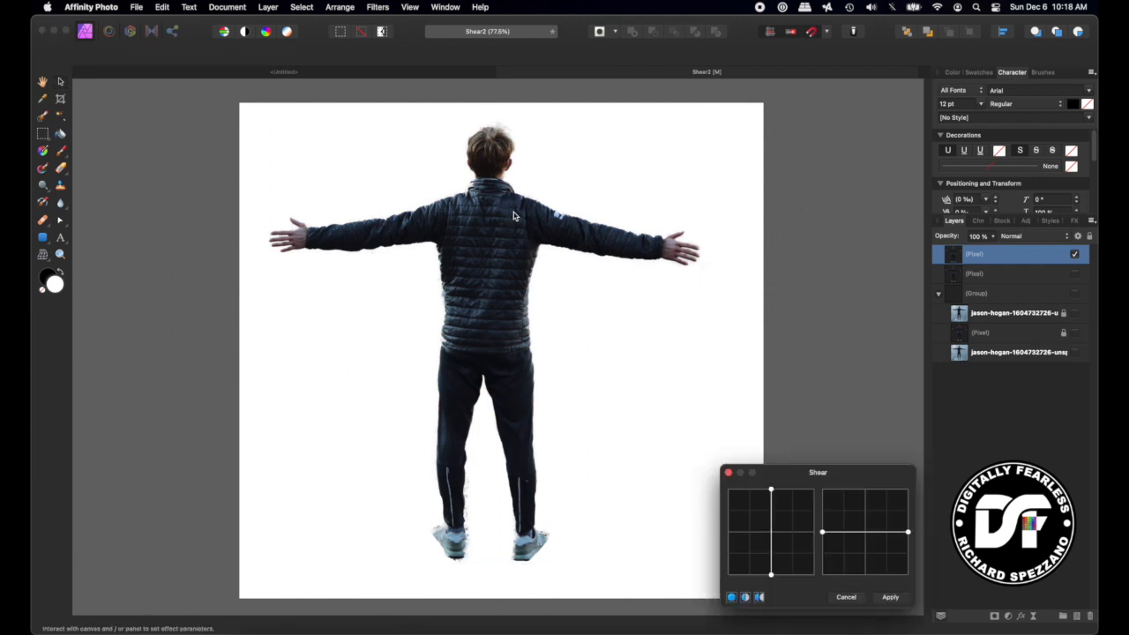
drag(817, 472, 812, 131)
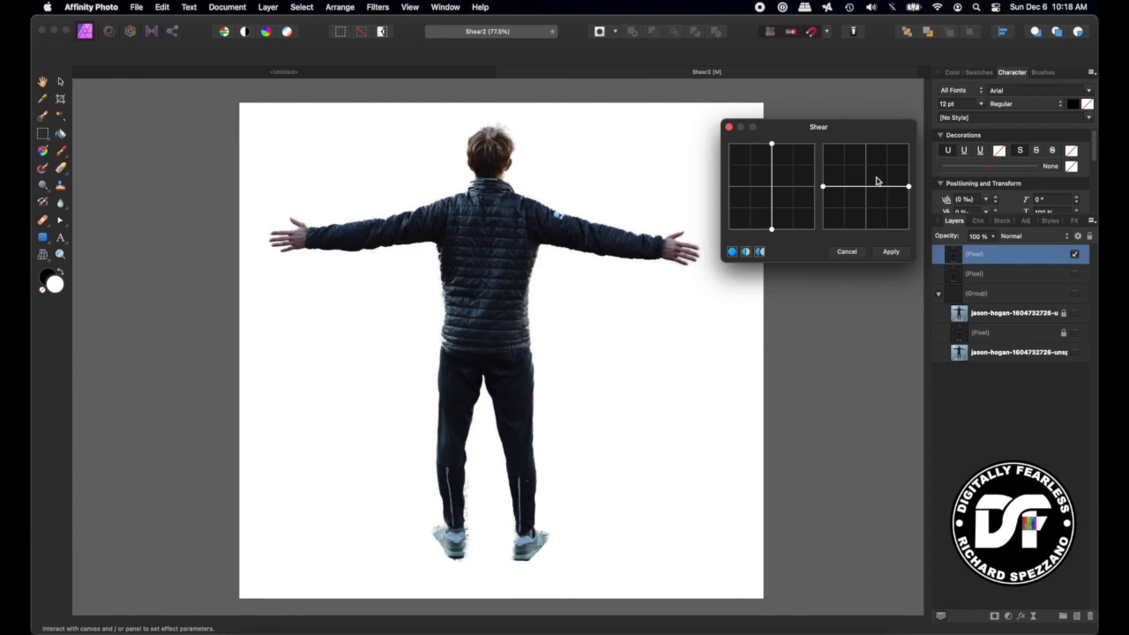
mouse_move(838, 244)
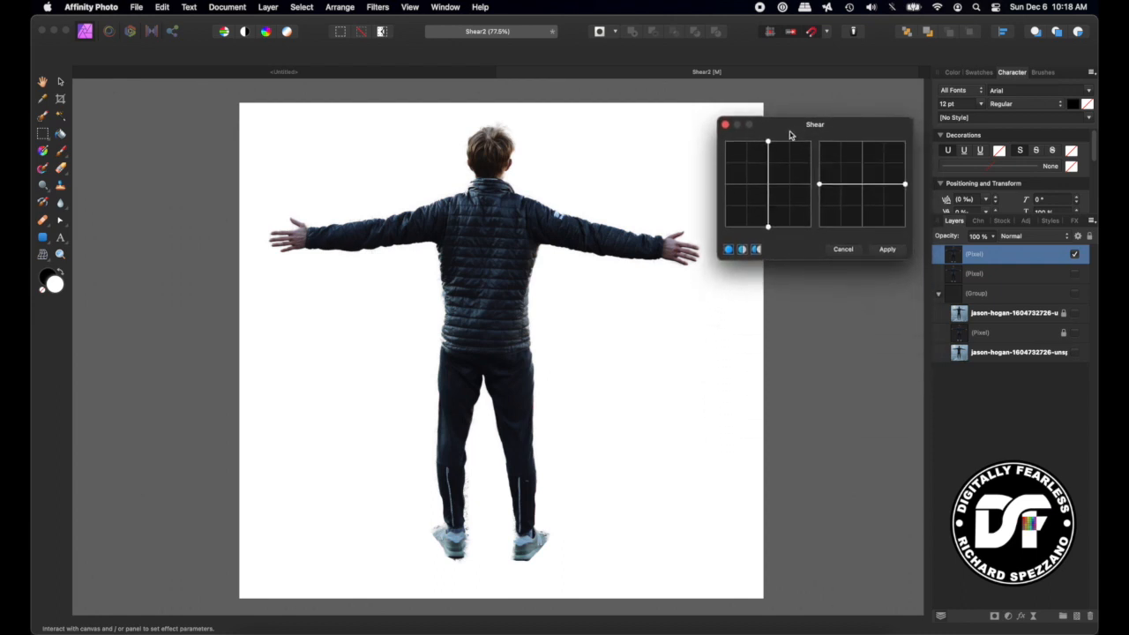
drag(814, 124, 818, 104)
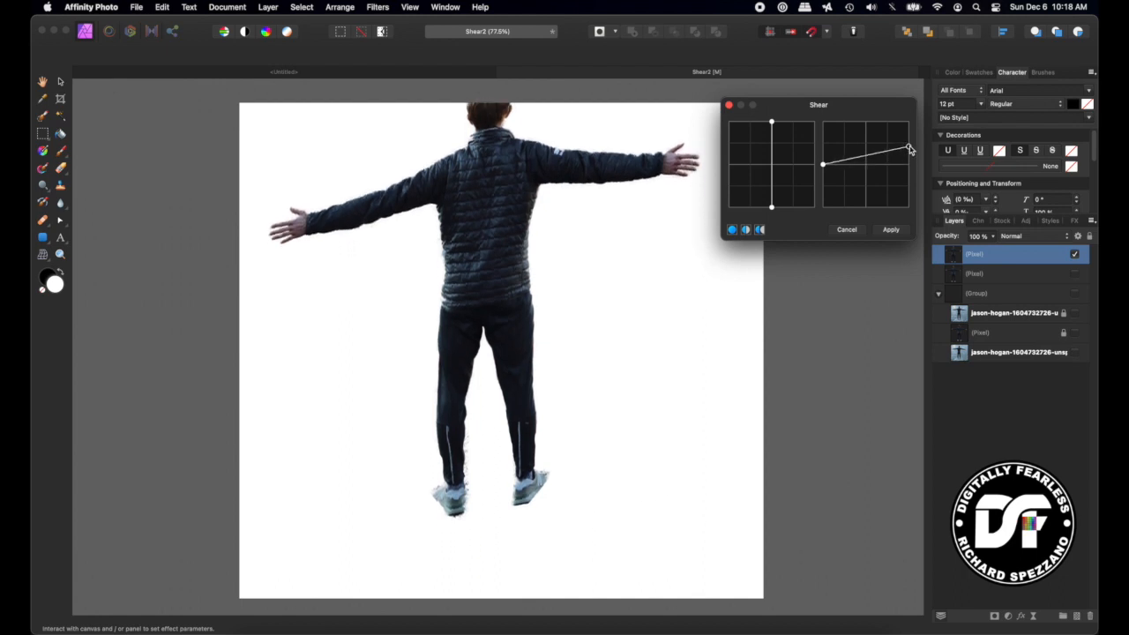
drag(908, 148, 908, 204)
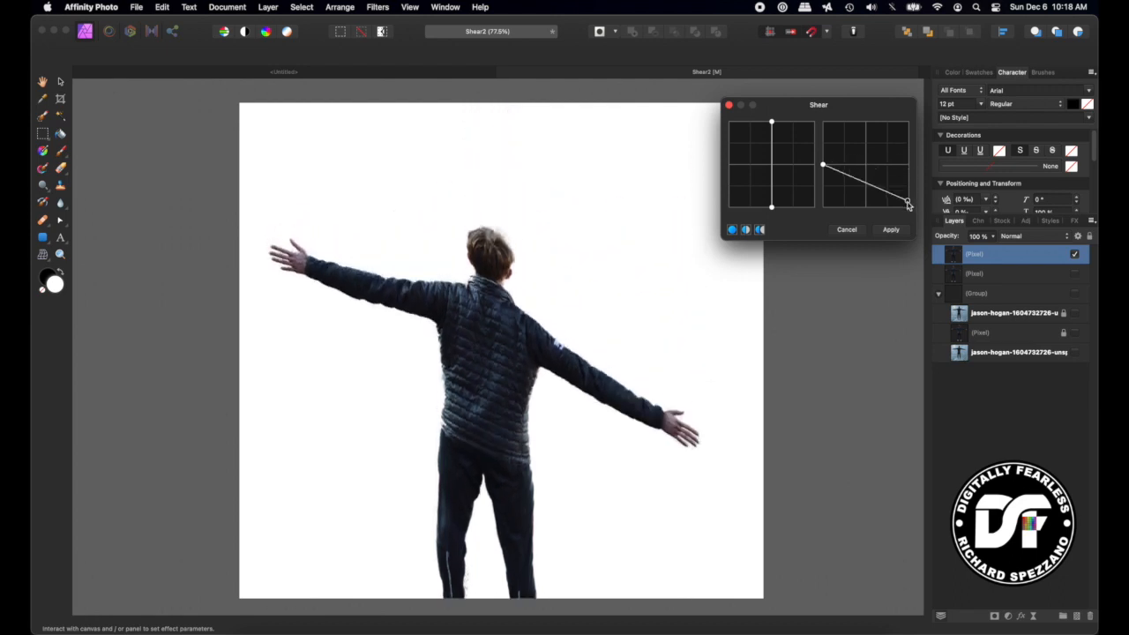
drag(908, 203, 908, 166)
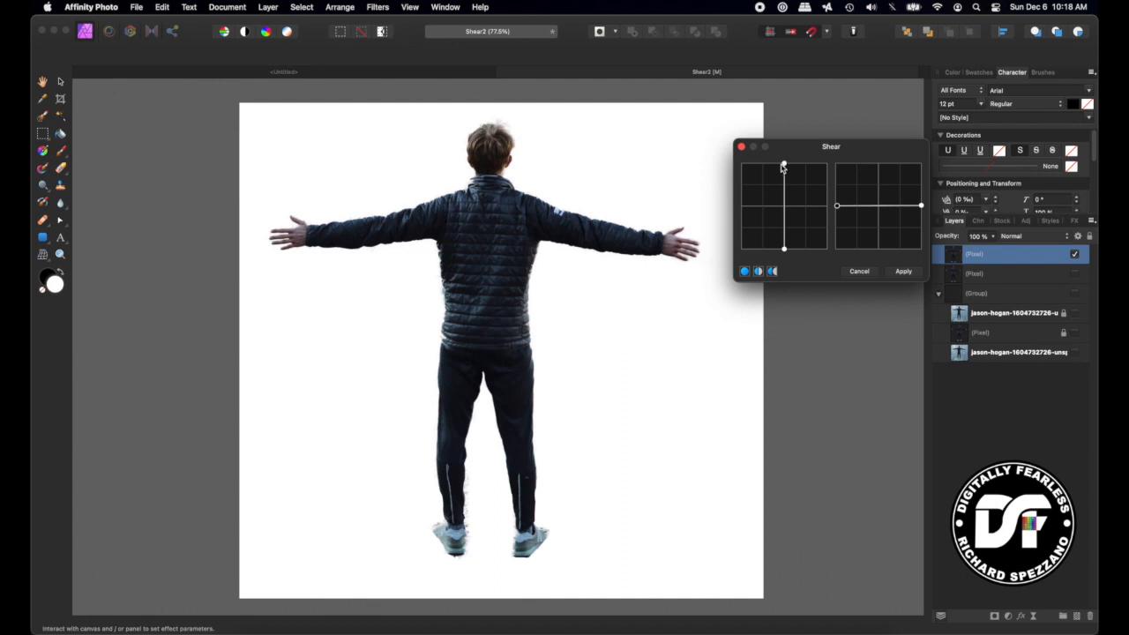
mouse_move(775, 189)
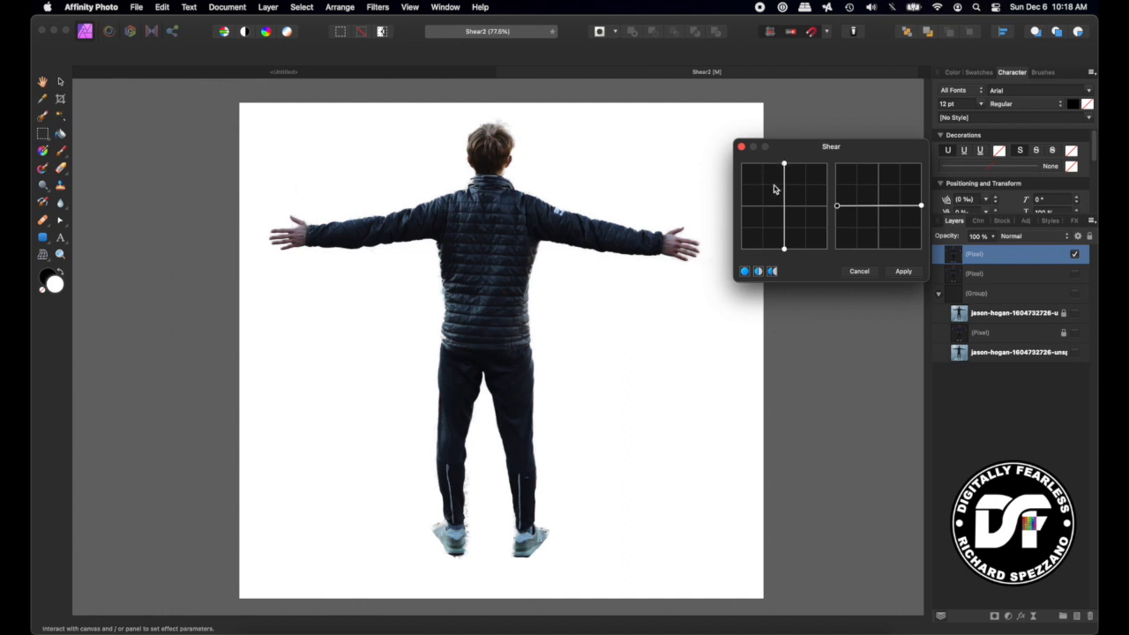
Step: Try slanting the man sideways in the Shear graph, then straighten him back
drag(783, 248, 778, 252)
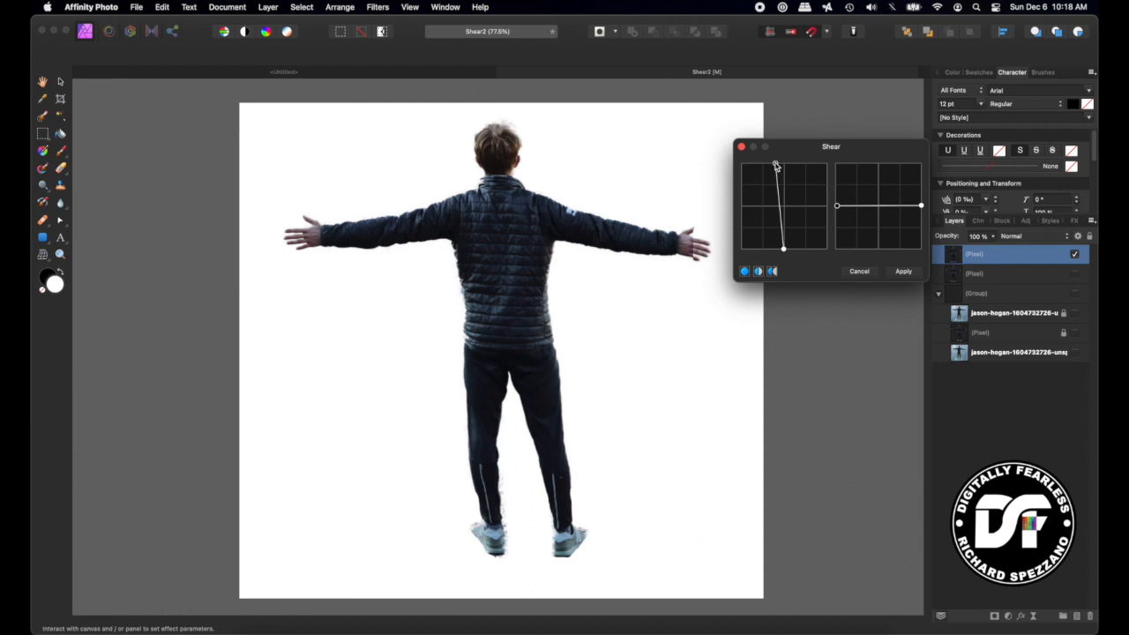
drag(774, 166, 783, 166)
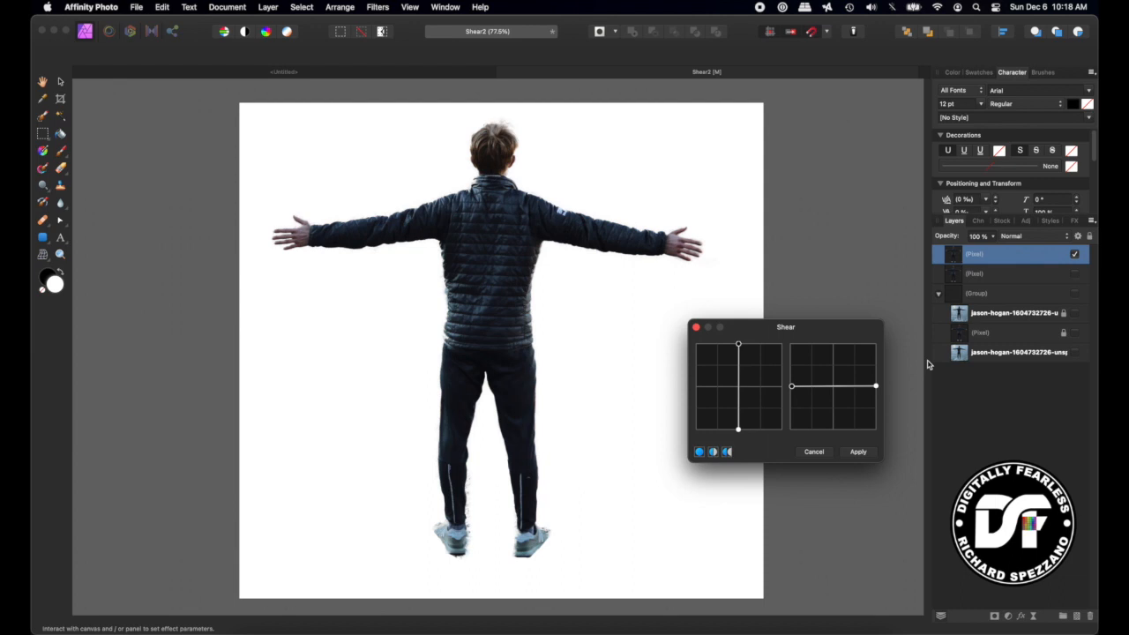
mouse_move(714, 189)
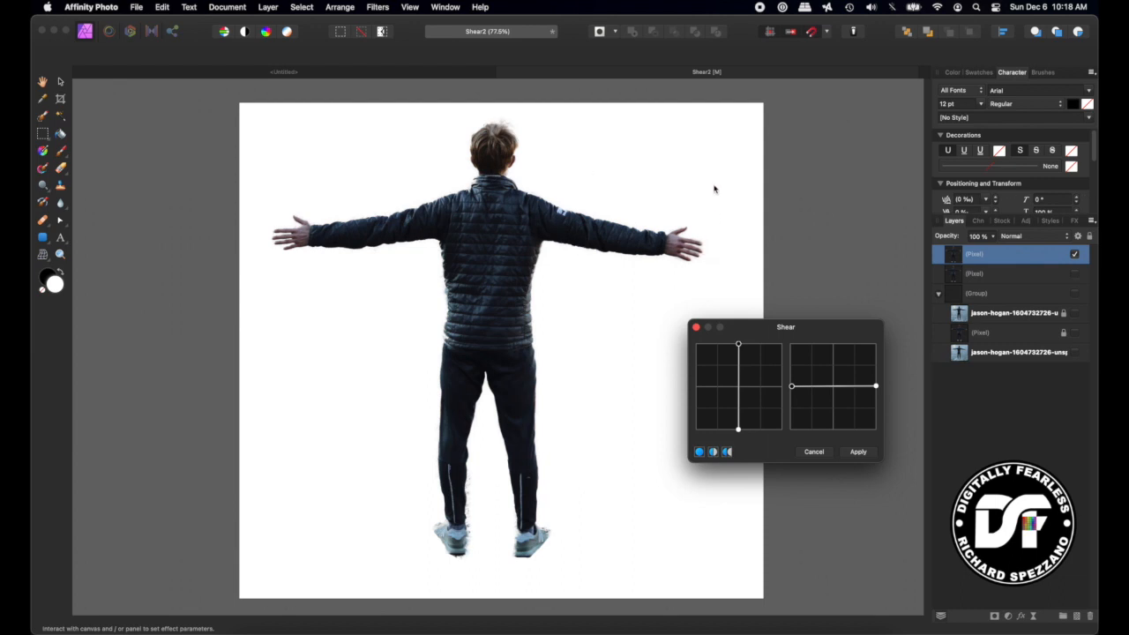
mouse_move(833, 391)
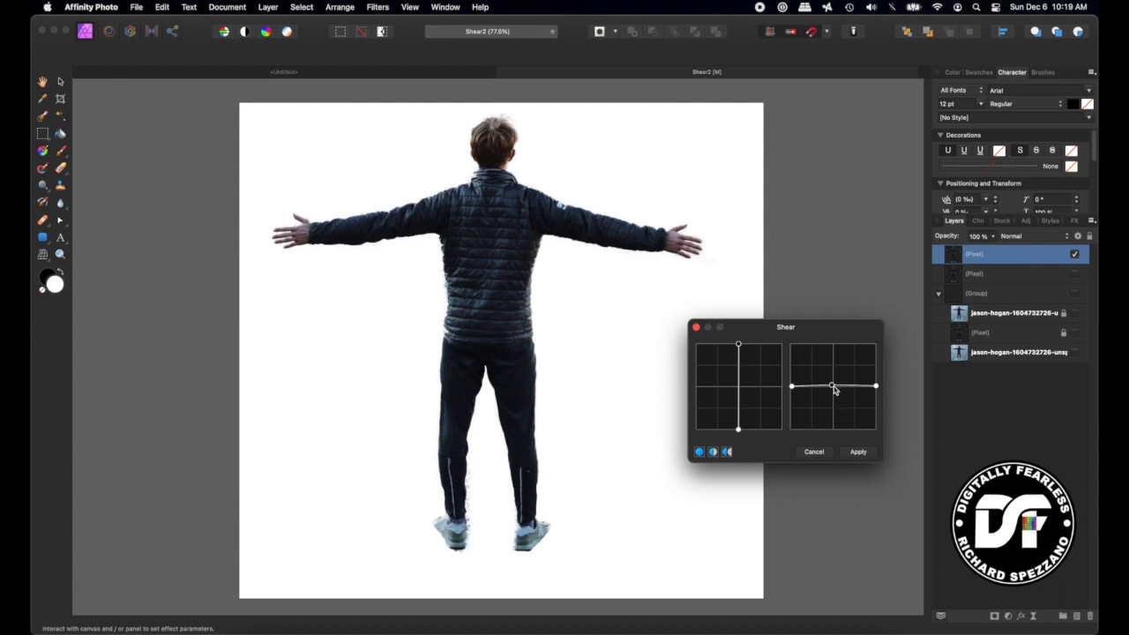
mouse_move(842, 389)
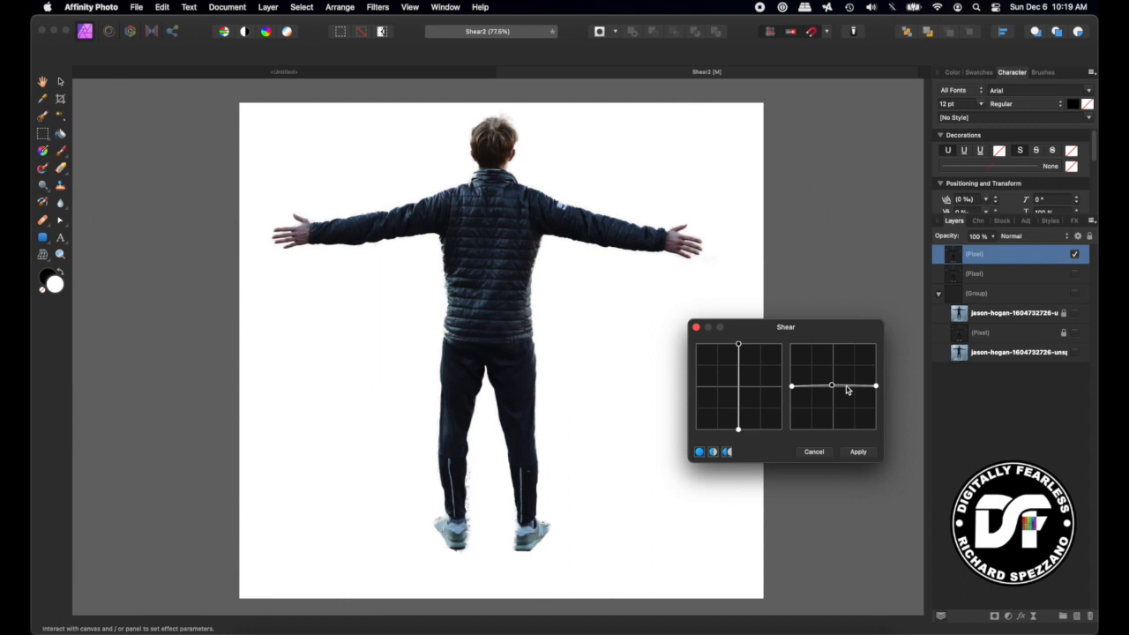
Step: Lift the horizontal curve's right end and add bend points so the arms curve slightly upward
drag(873, 385, 844, 385)
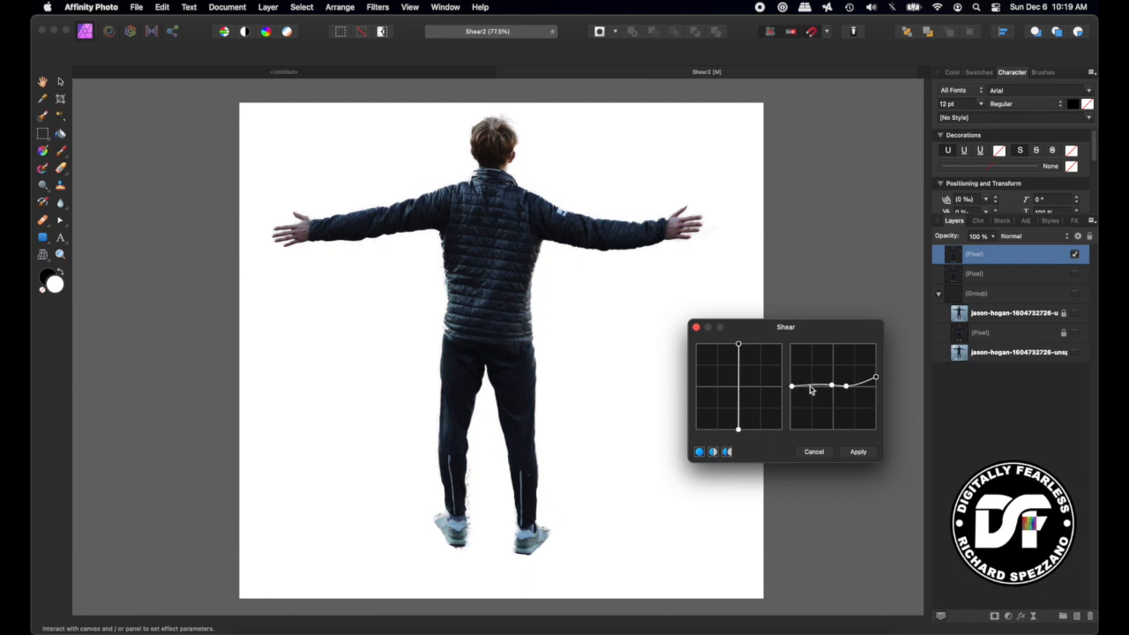
drag(812, 389, 807, 386)
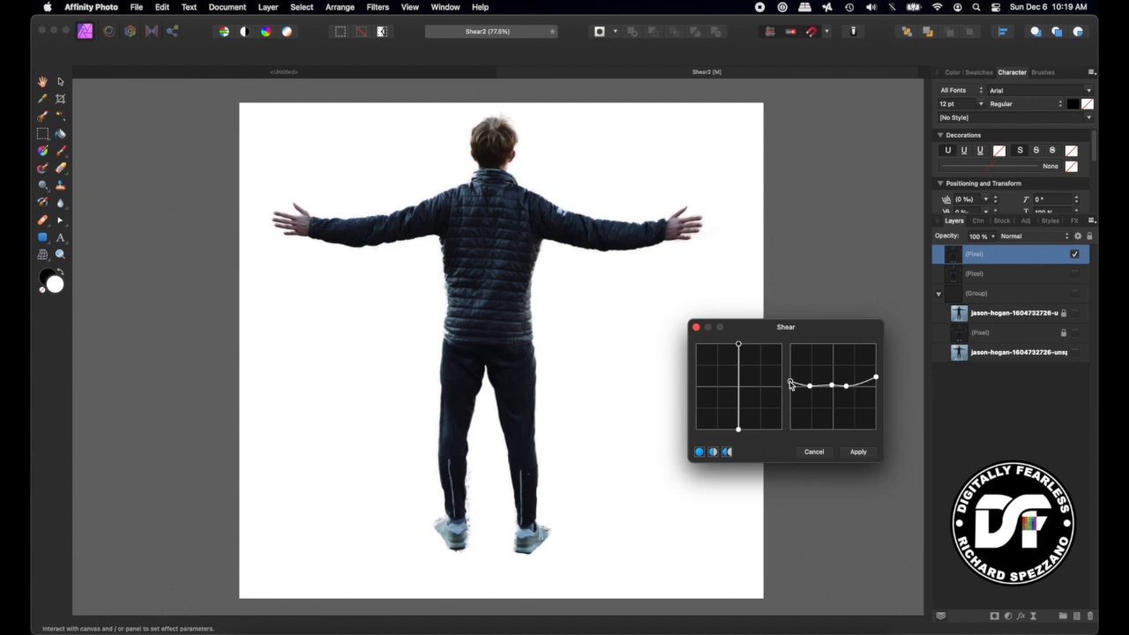
drag(810, 383, 807, 380)
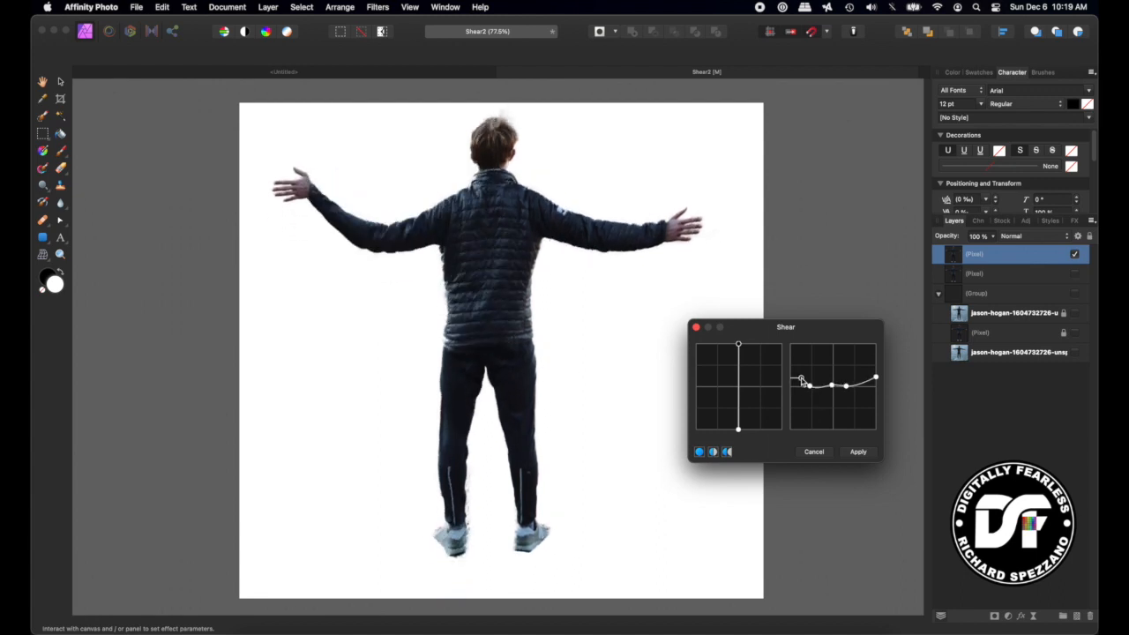
drag(803, 381, 793, 388)
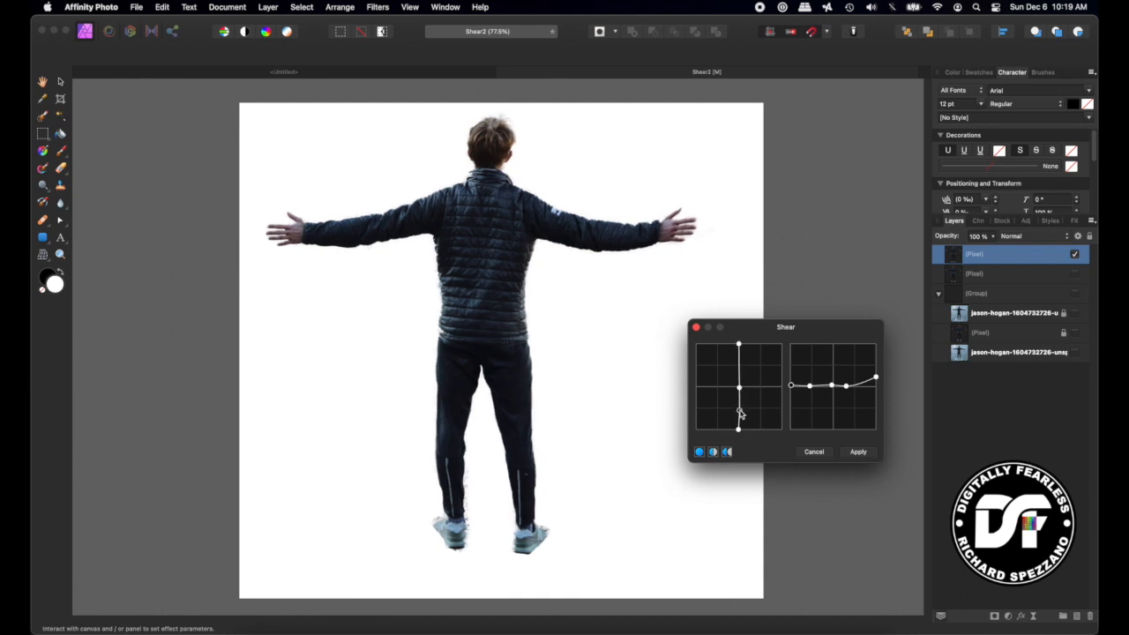
Step: Add vertical-curve nodes and drag them sideways to bend the man's legs at the knees
drag(739, 414, 730, 413)
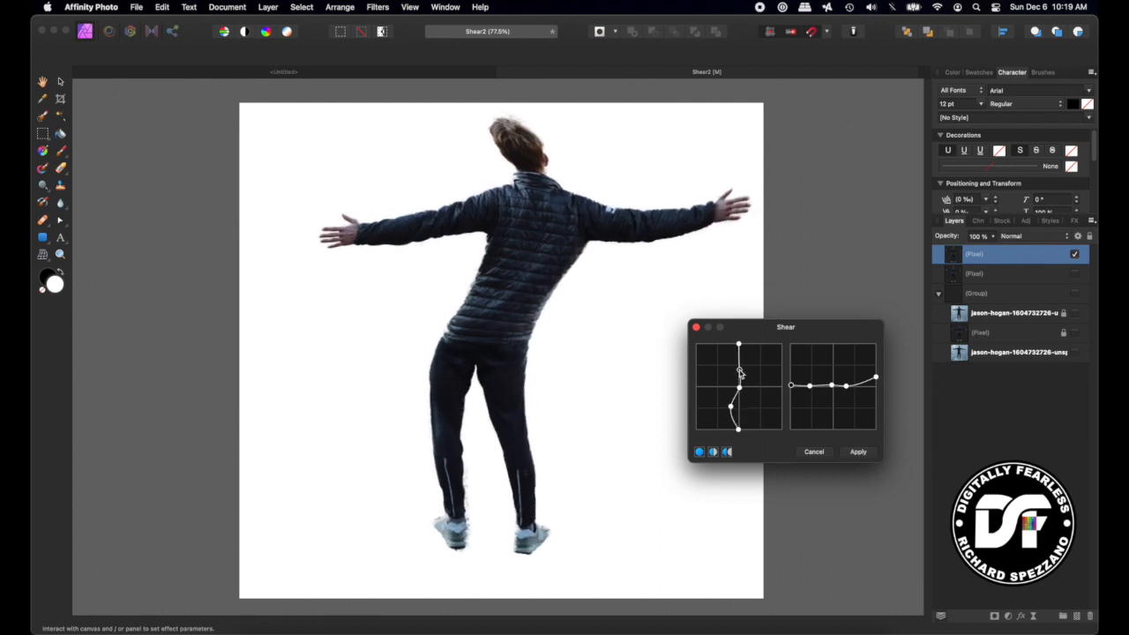
drag(741, 370, 745, 372)
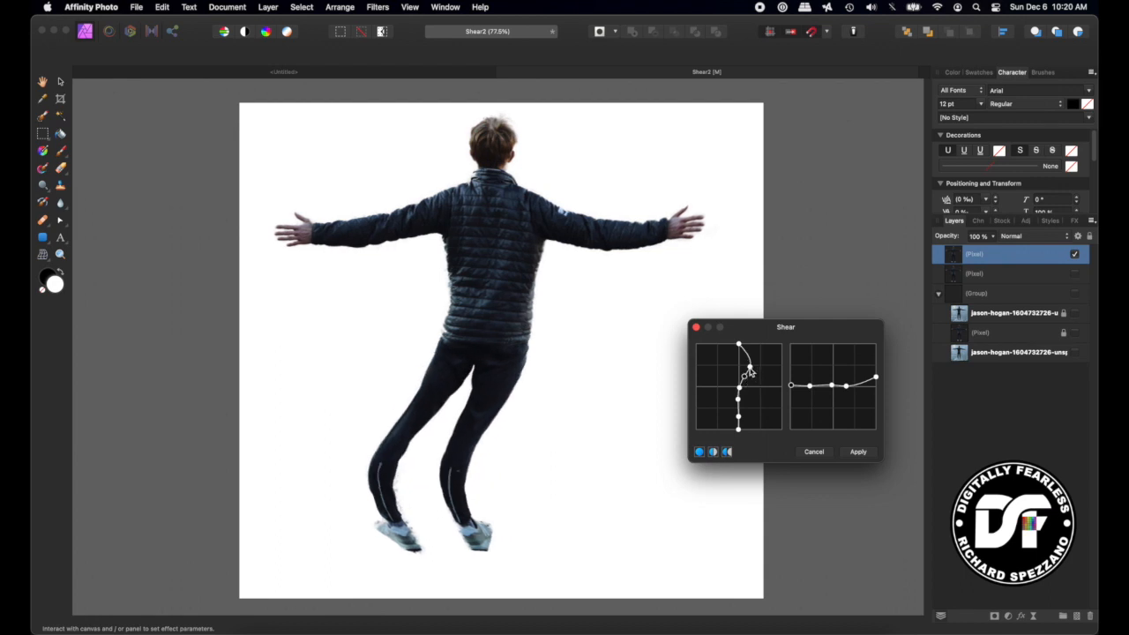
drag(739, 368, 739, 357)
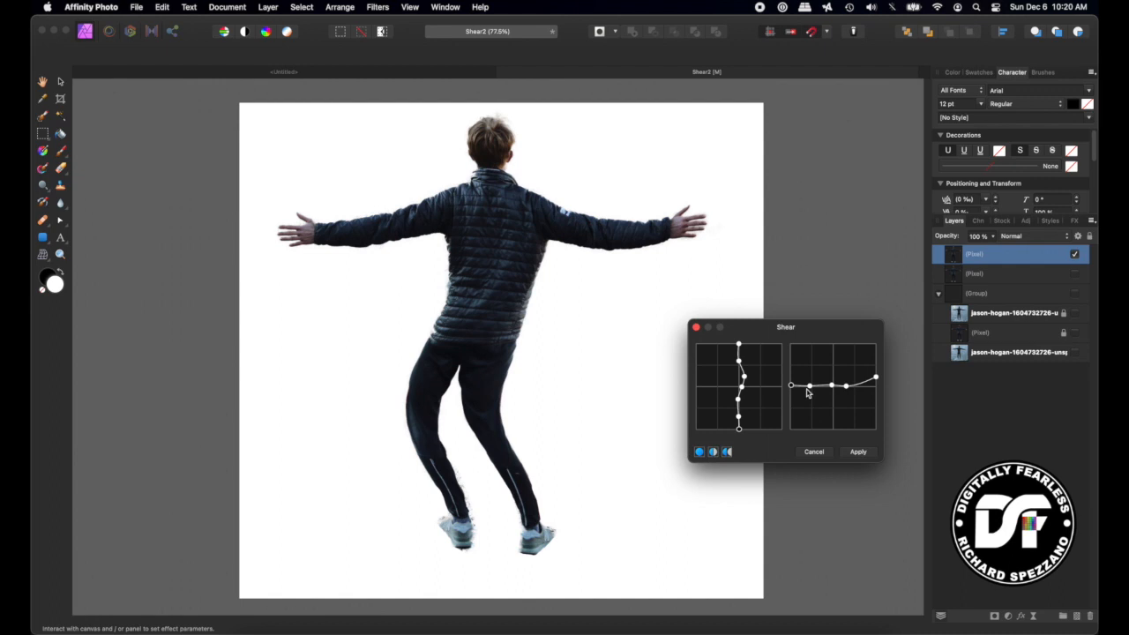
Step: Add a horizontal node and sweep the left arm down-left while curving the right arm upward
drag(805, 393, 805, 385)
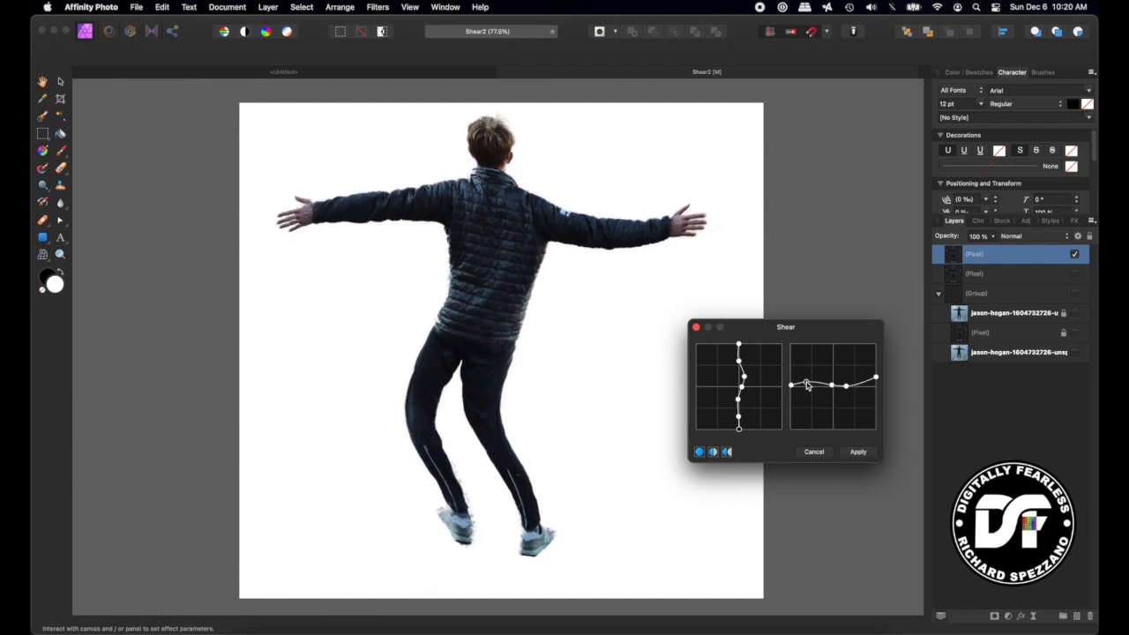
drag(805, 386, 791, 390)
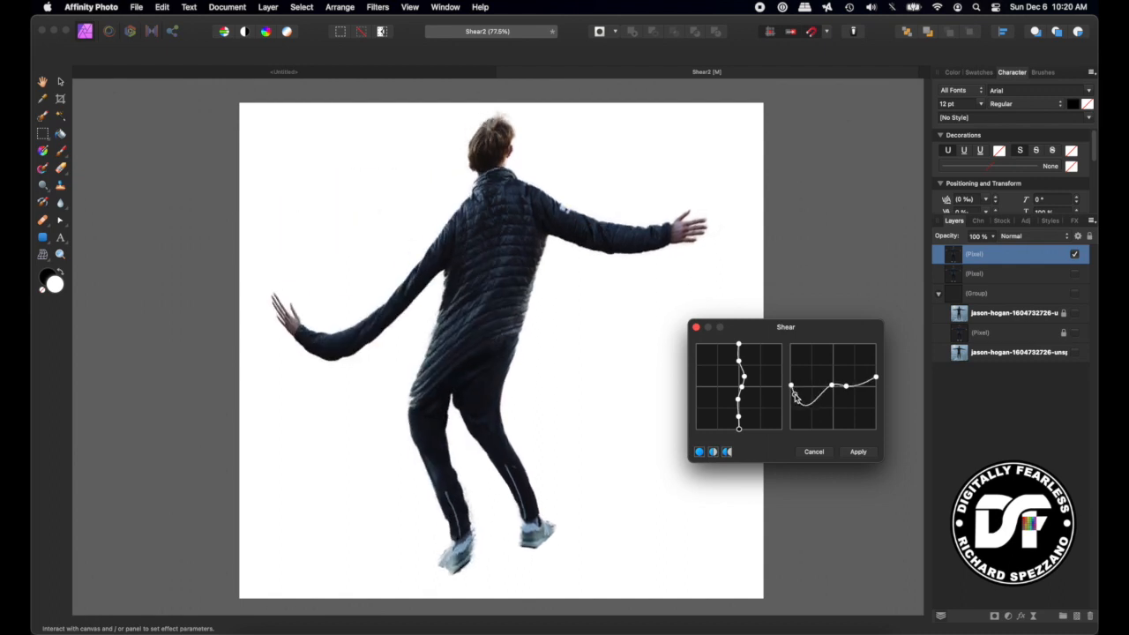
drag(791, 388, 804, 383)
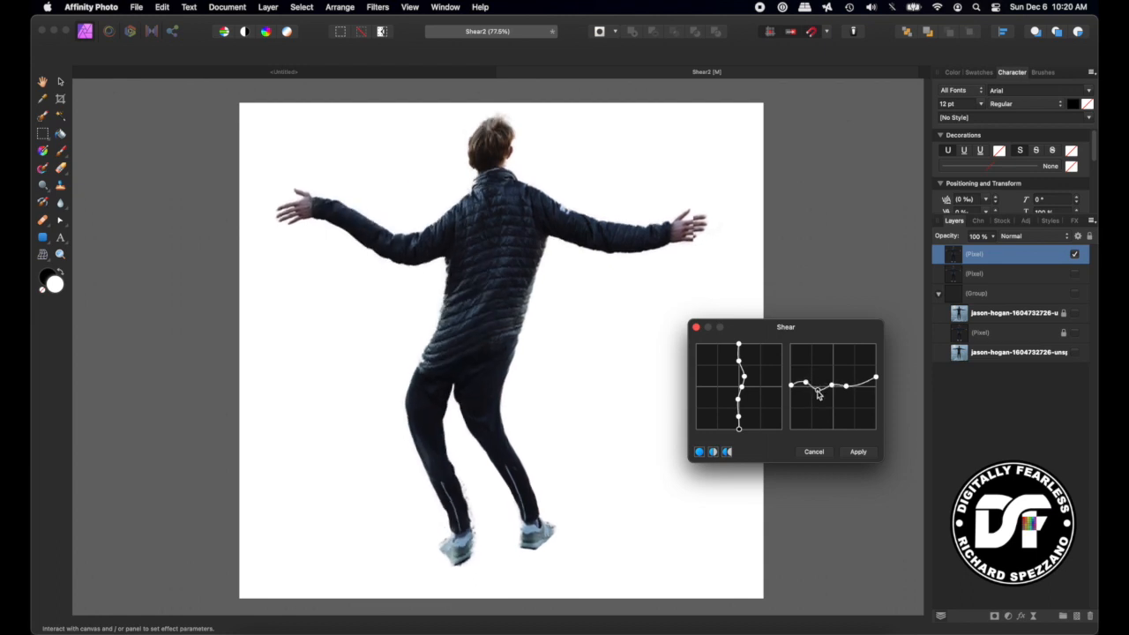
drag(818, 388, 801, 386)
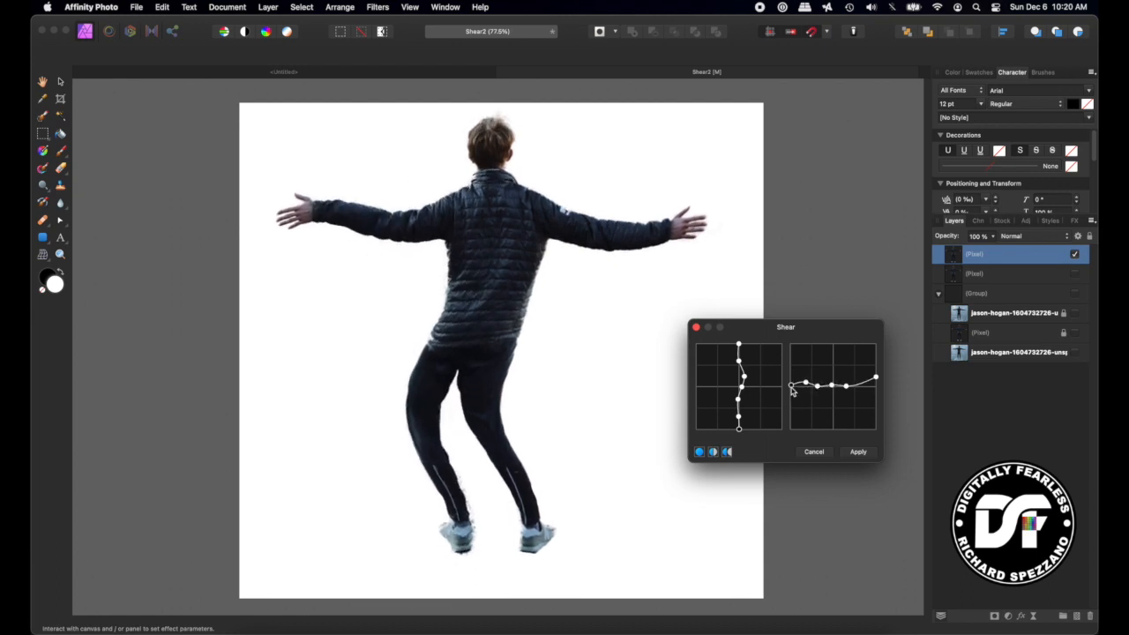
drag(802, 383, 794, 405)
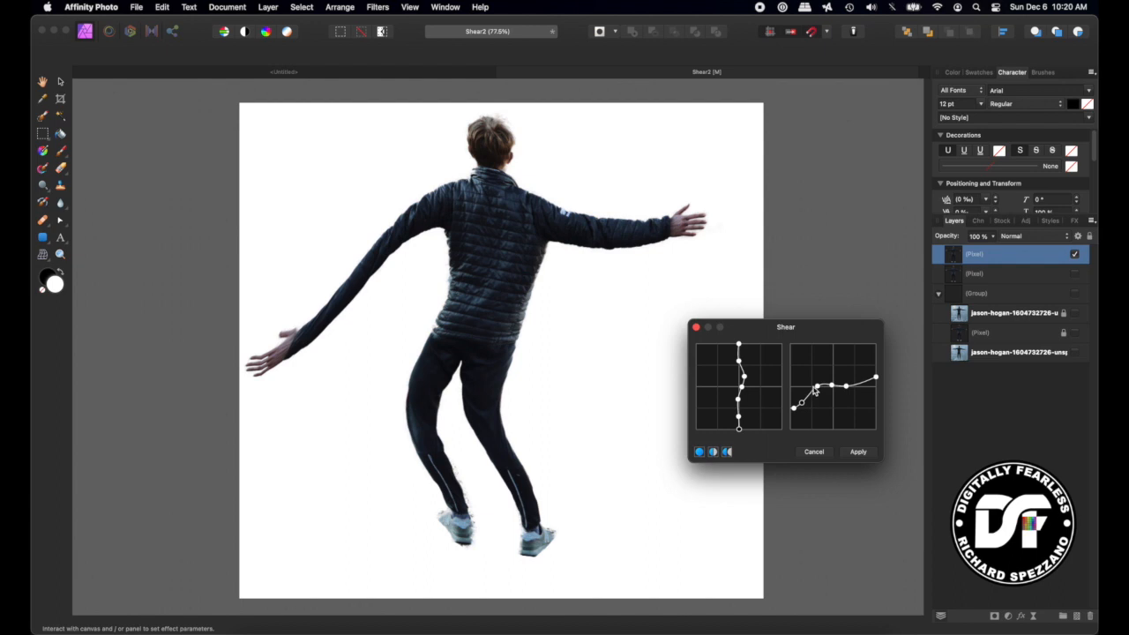
drag(814, 391, 805, 399)
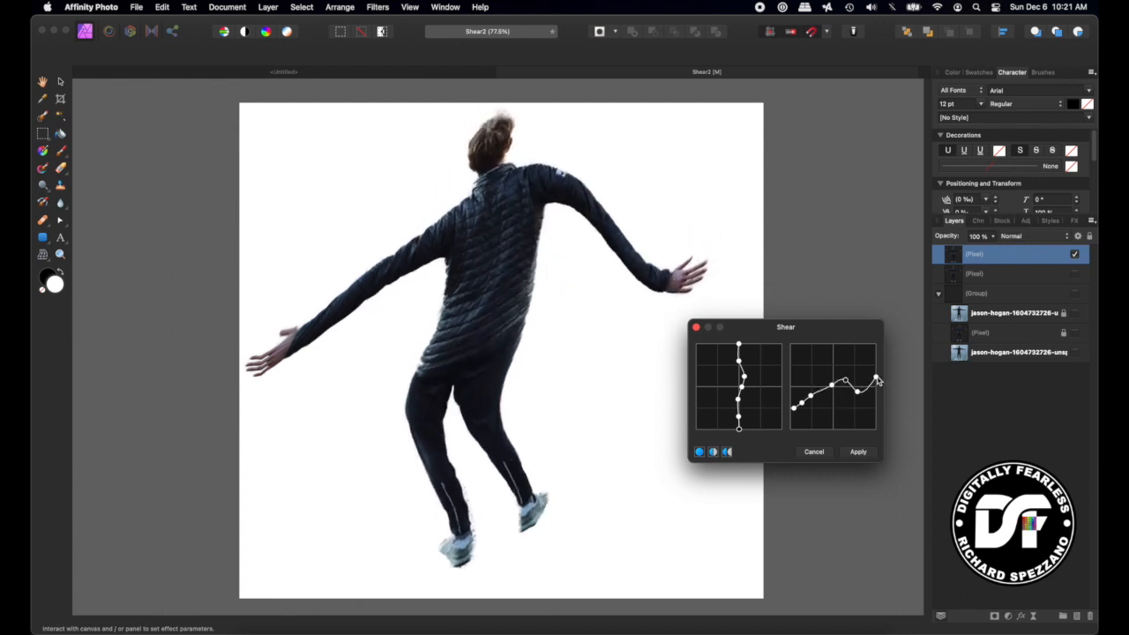
Step: Lower and restore the right end, then adjust nodes to tilt torso and legs into a lean
drag(877, 379, 868, 410)
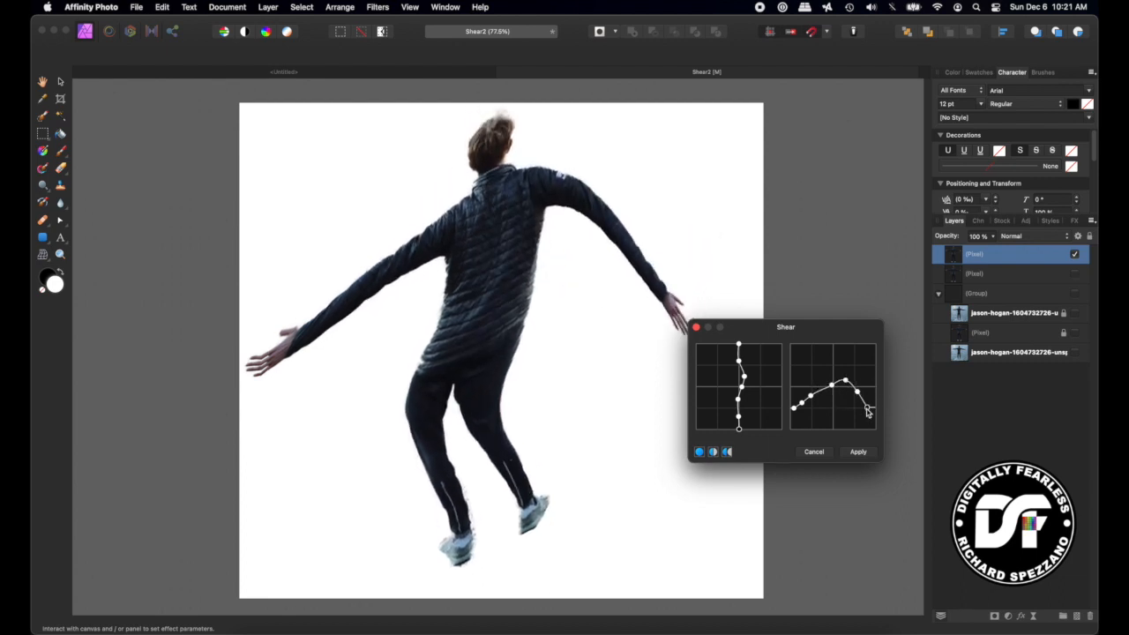
drag(867, 412, 875, 380)
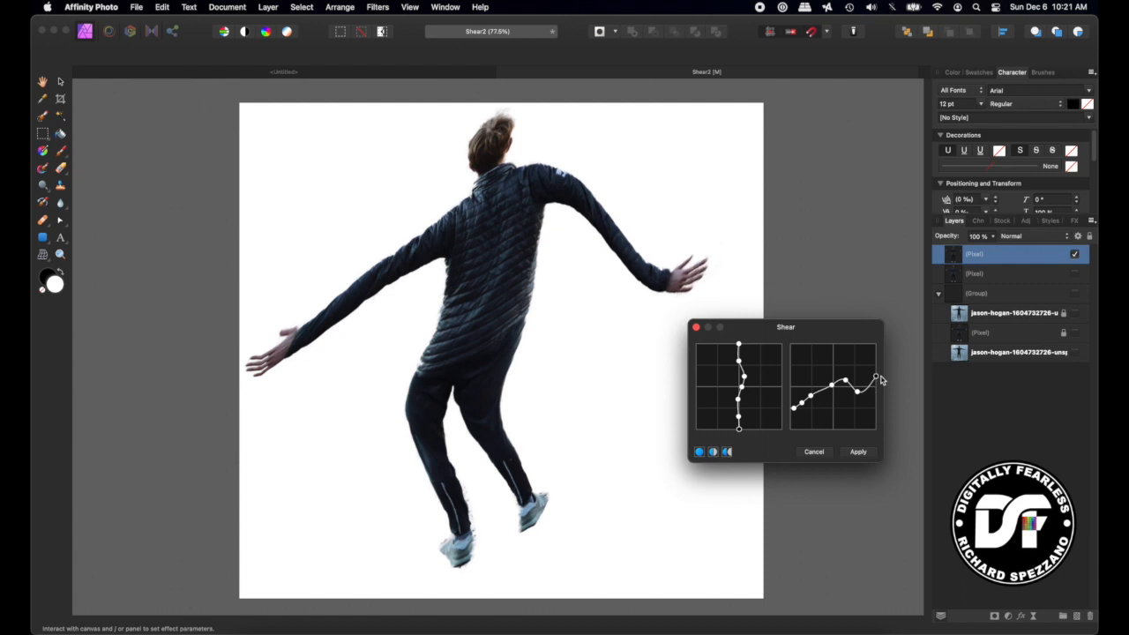
drag(872, 375, 845, 385)
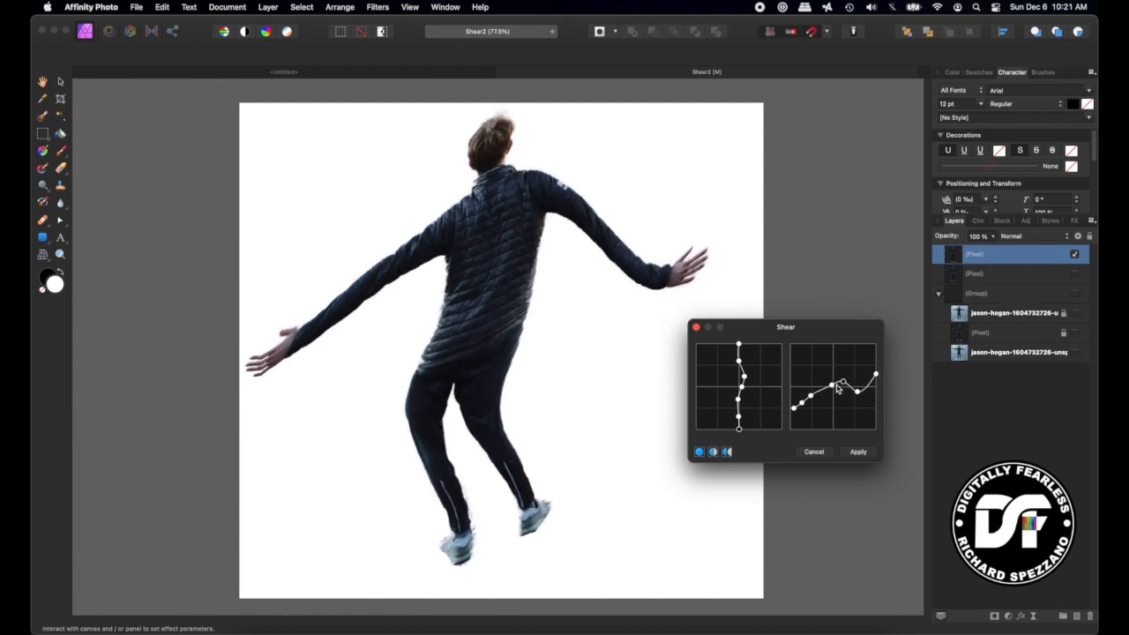
drag(837, 384, 816, 393)
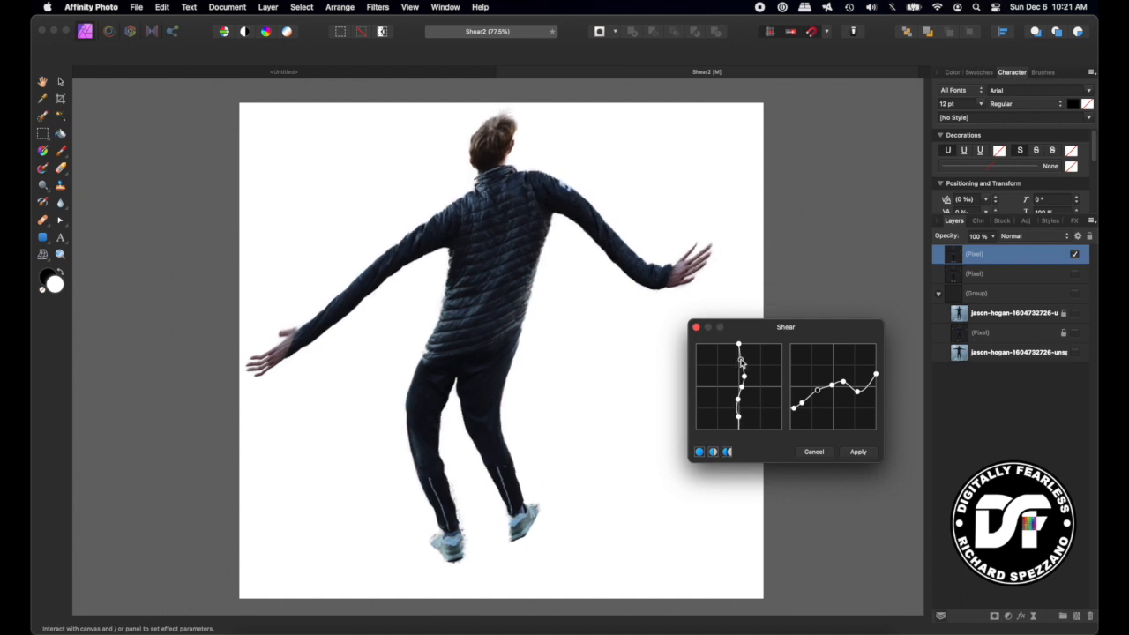
drag(738, 344, 744, 358)
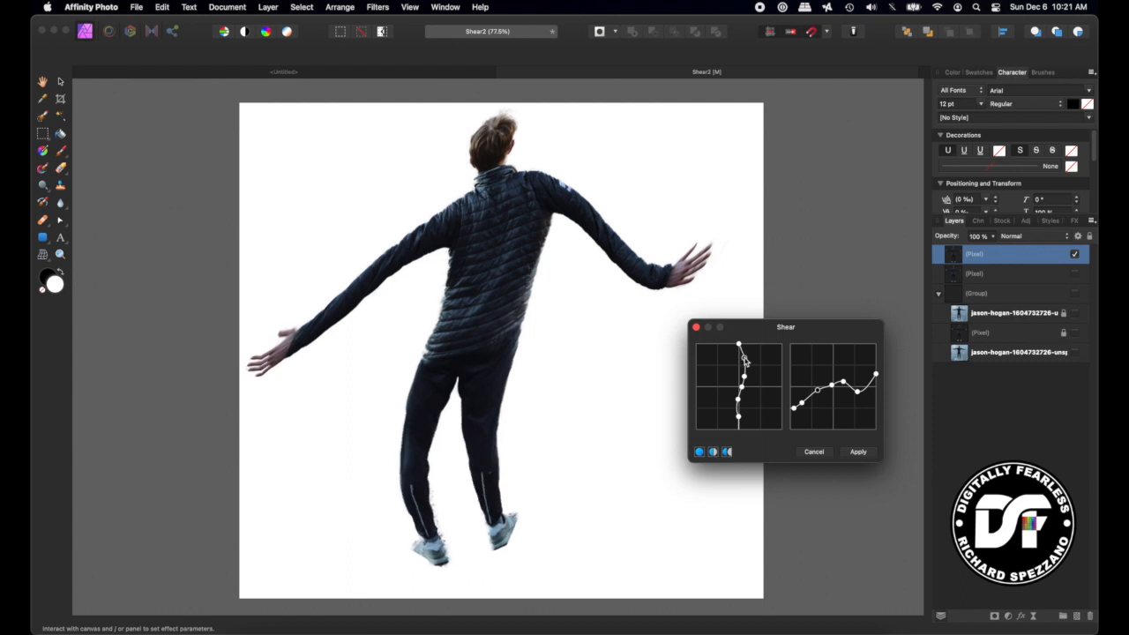